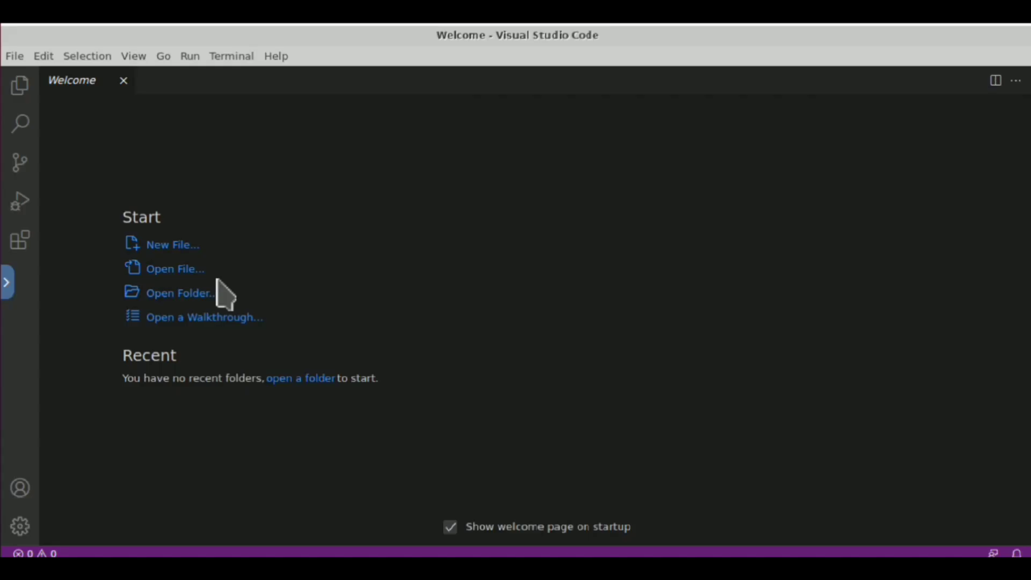
Open the 'GPU Hardware Acceleration : r/termux' result in an isolated Kasm session via 'Open link in Kasm'.
{"action": "right_click", "coordinate": [184, 287]}
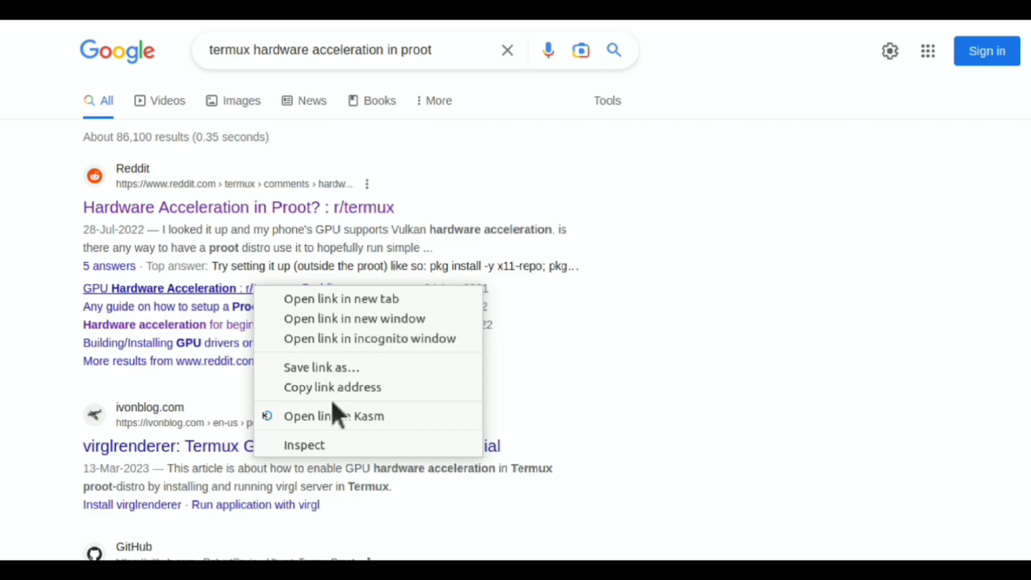
{"action": "left_click", "coordinate": [333, 416]}
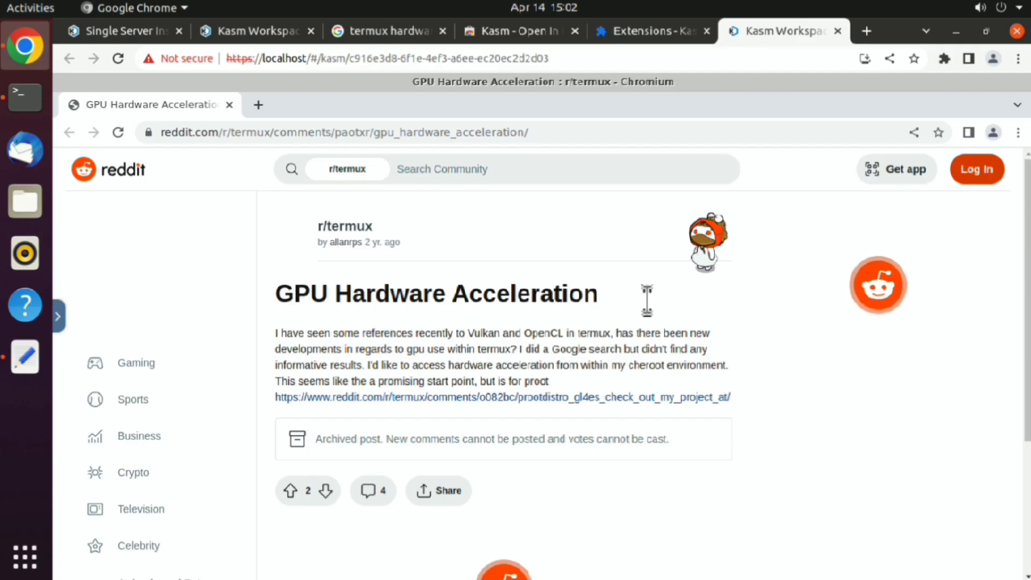